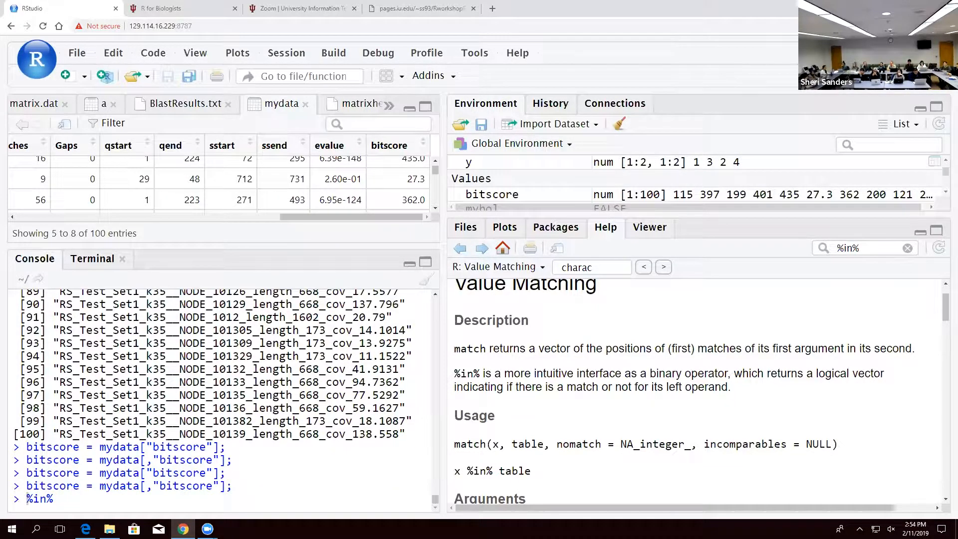
- Show the installed-package list in the Packages pane and toggle ape off and back on
left_click(861, 247)
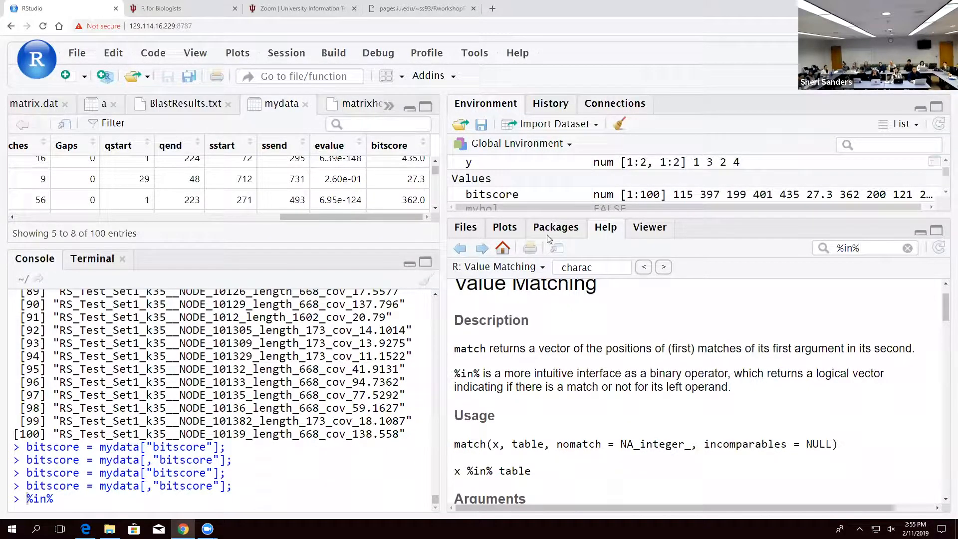
left_click(555, 227)
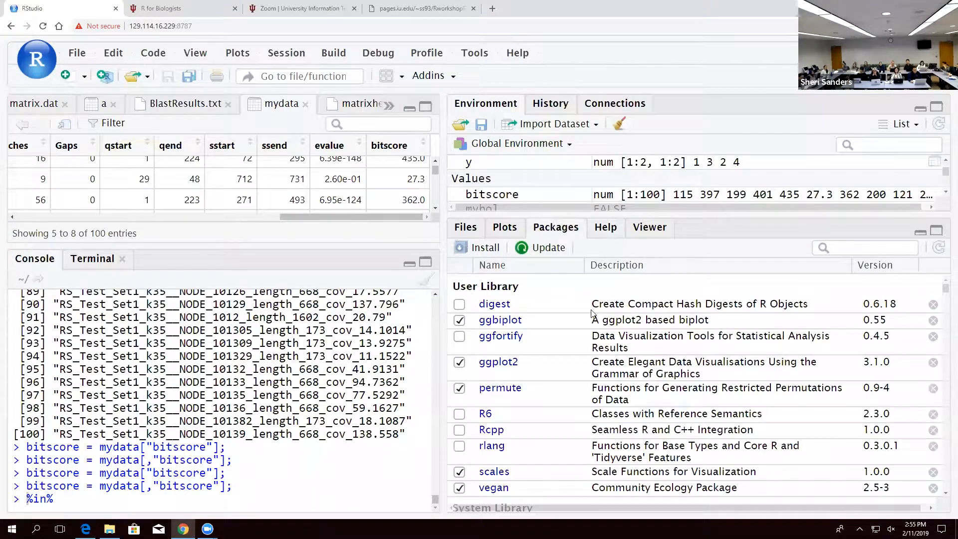
scroll("down", 3)
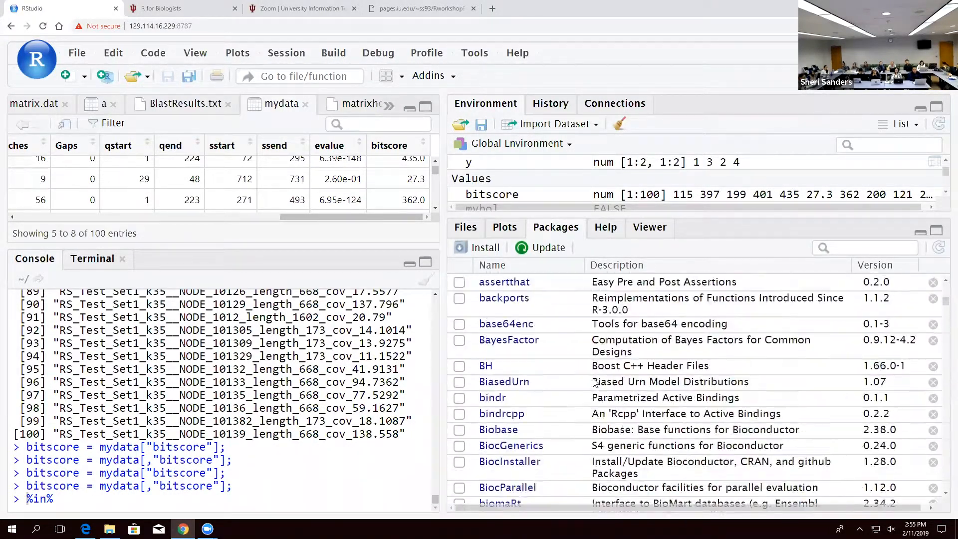
scroll("down", 3)
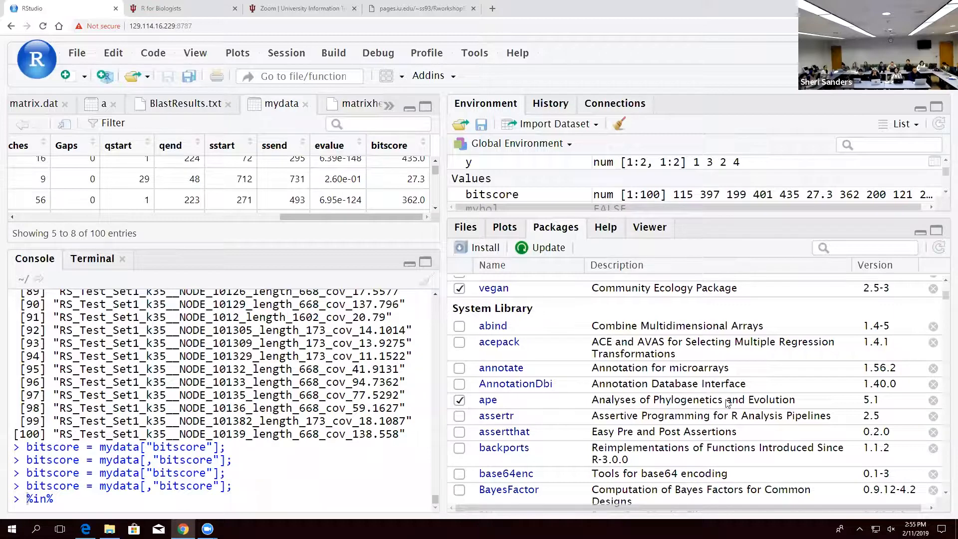
left_click(459, 400)
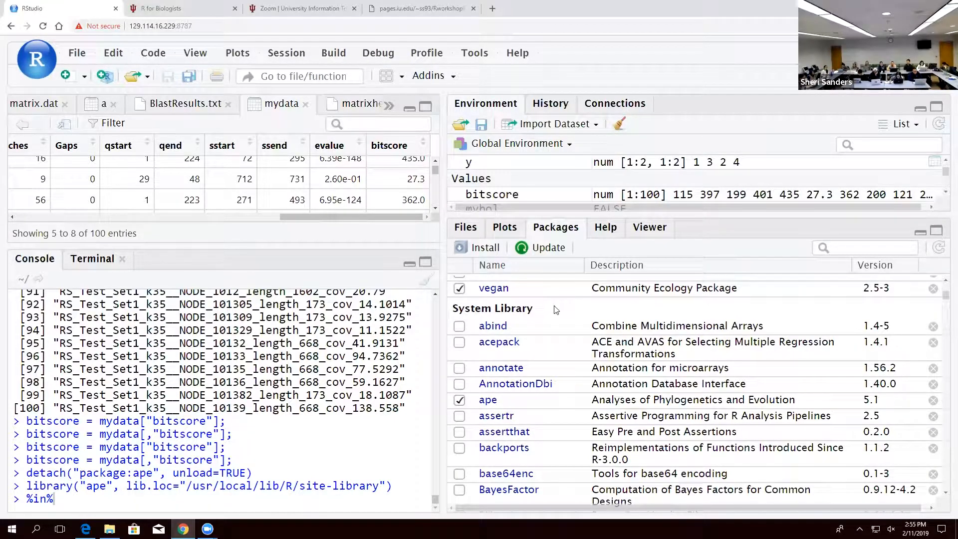
mouse_move(557, 308)
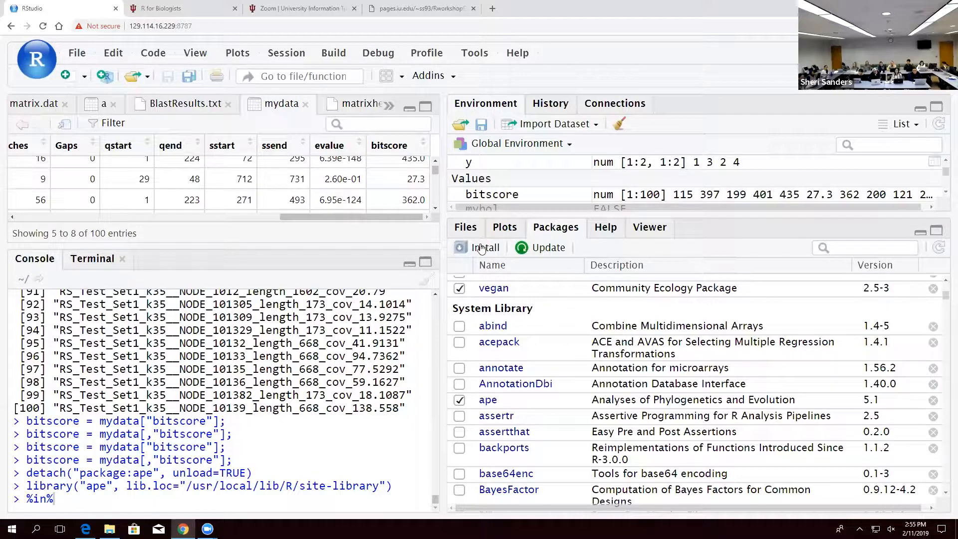
- Start a new package installation from CRAN and choose ggplot2 from the name suggestions
left_click(484, 248)
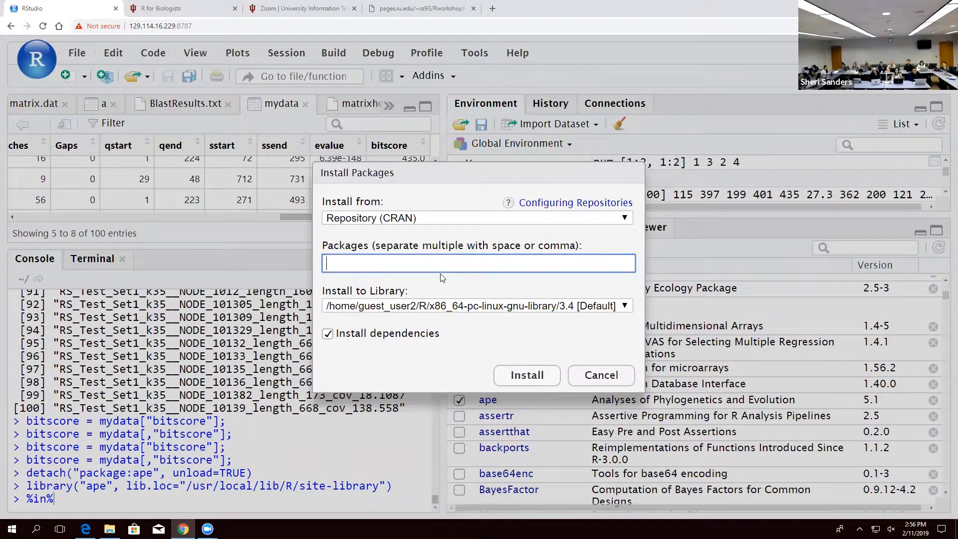
type("ggplor2")
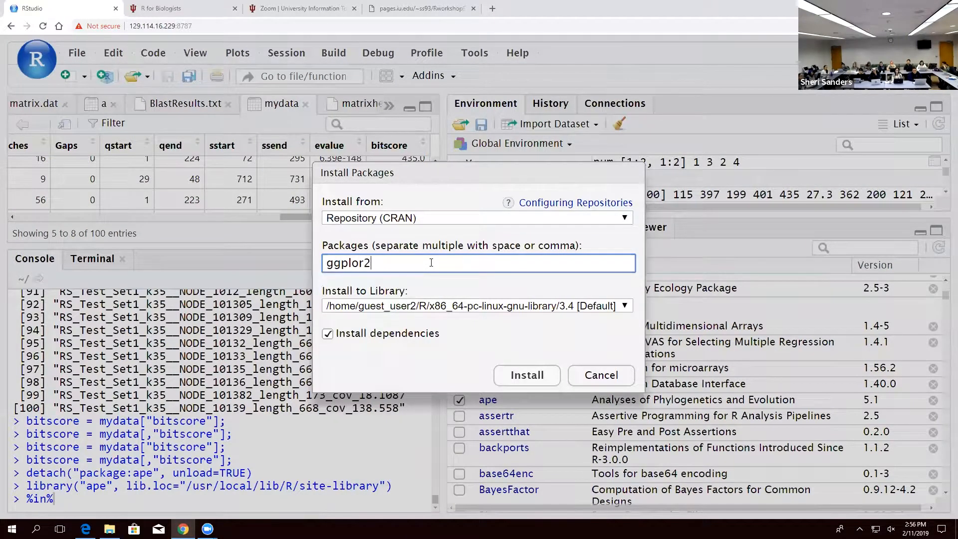
key("Backspace")
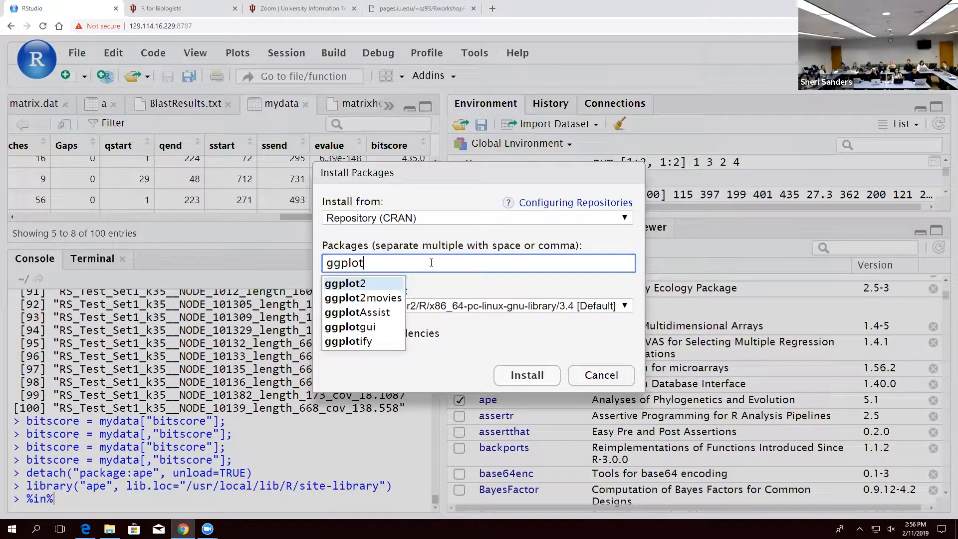
left_click(345, 283)
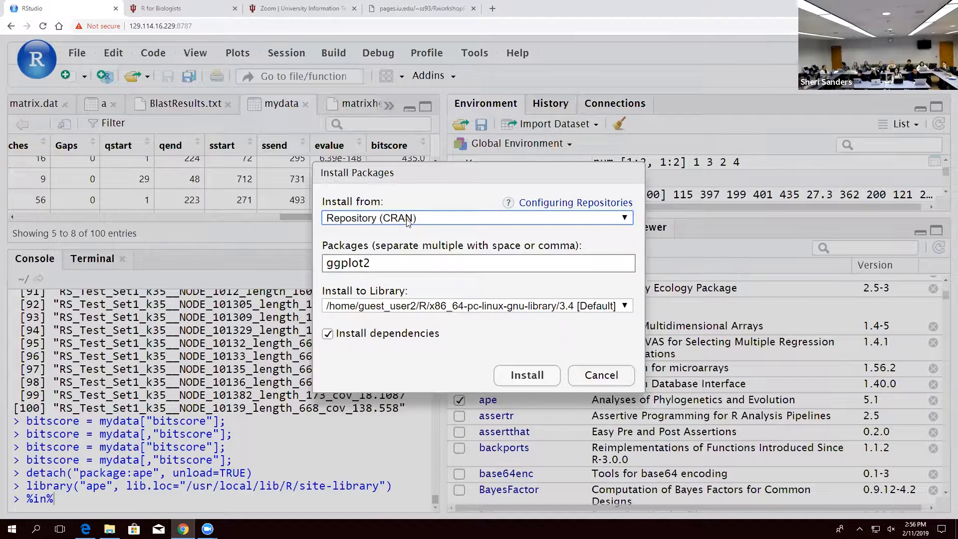
left_click(434, 263)
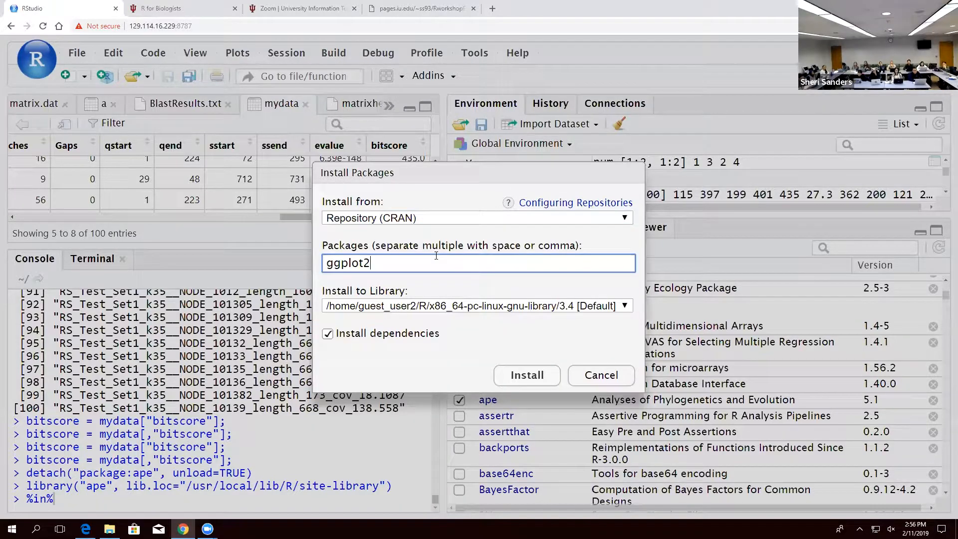
key("BackSpace")
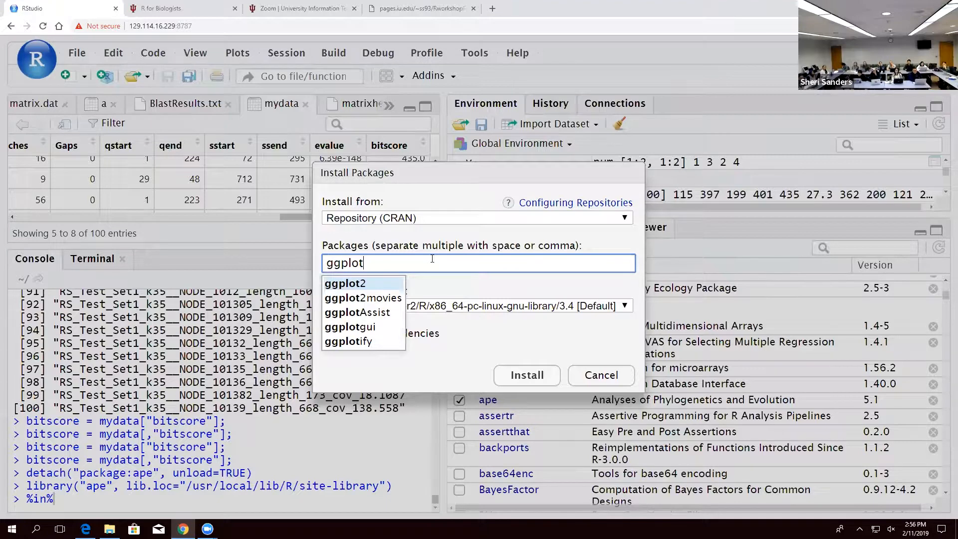
left_click(345, 283)
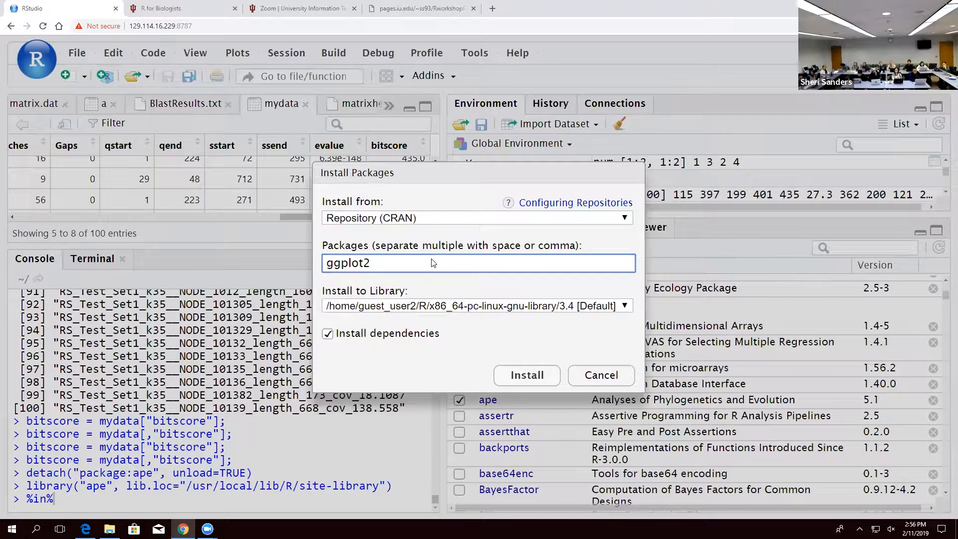
- Finish the Packages field as ggplot2 and keep Install dependencies checked
type(", g")
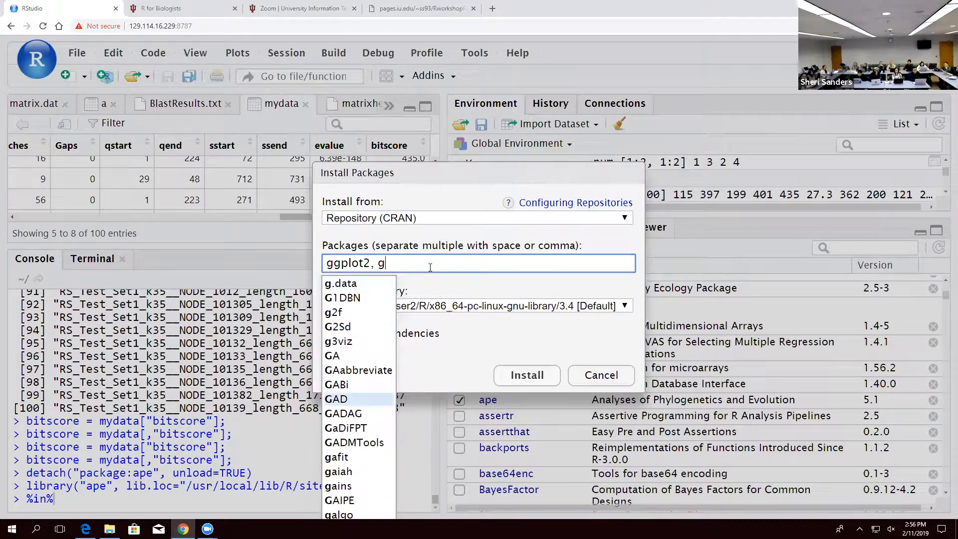
type("ggplot2")
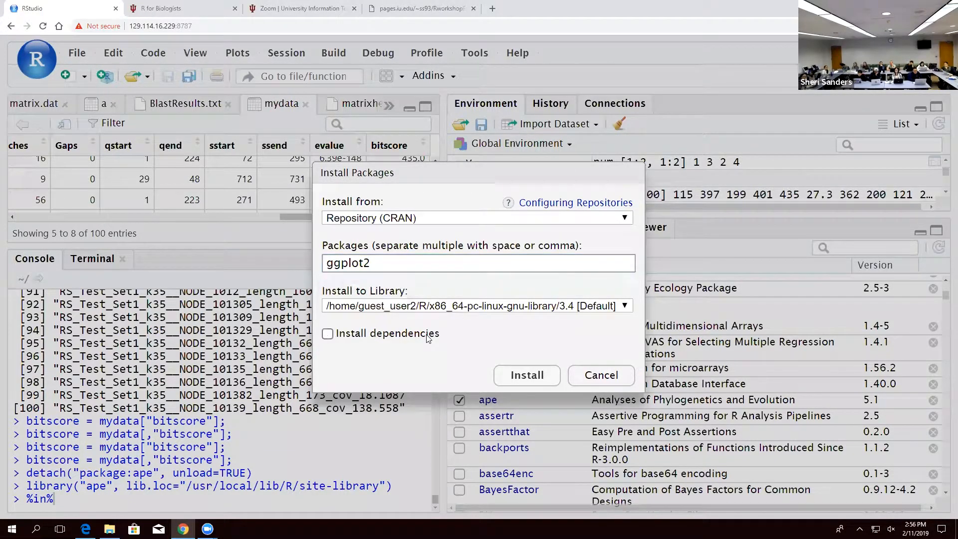
left_click(327, 333)
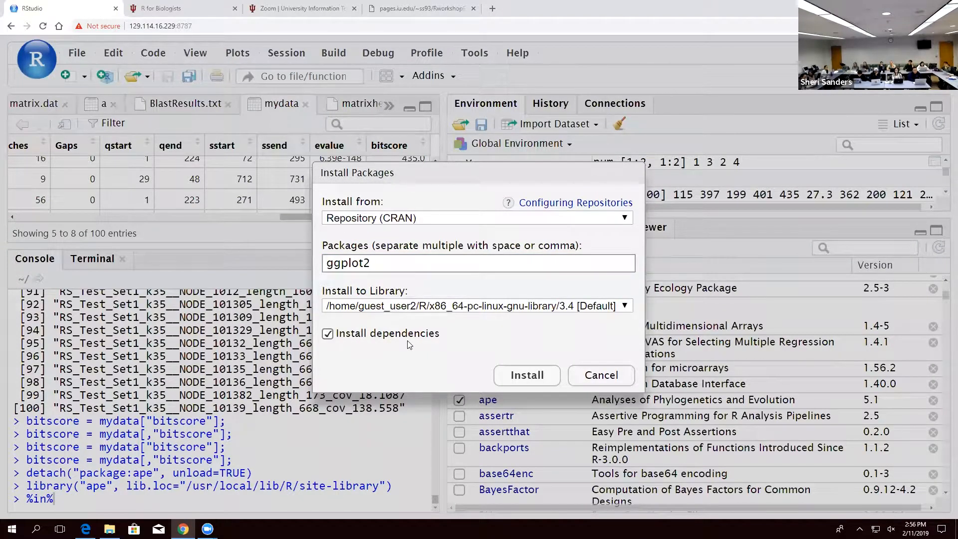
mouse_move(418, 355)
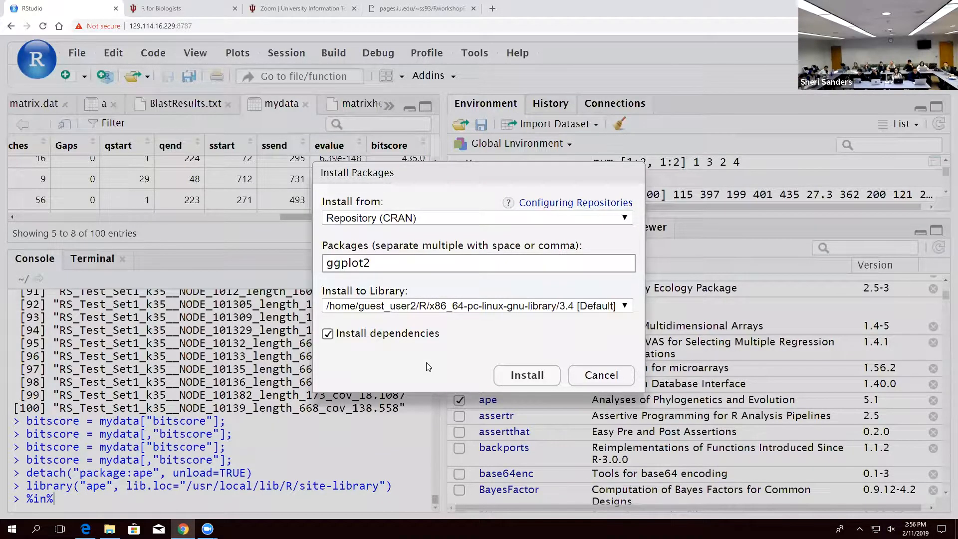
- Run the ggplot2 install, agreeing to restart R first, and let it complete
left_click(525, 374)
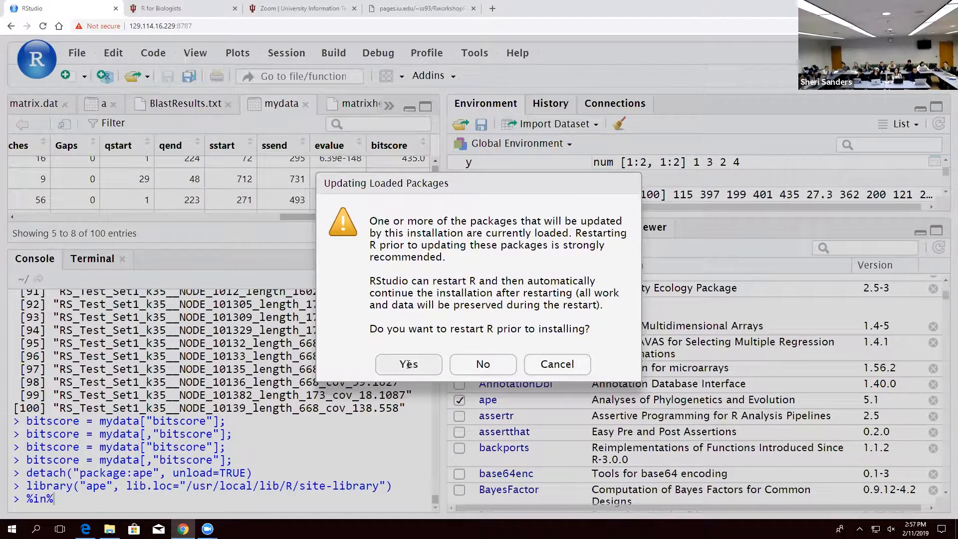
left_click(408, 364)
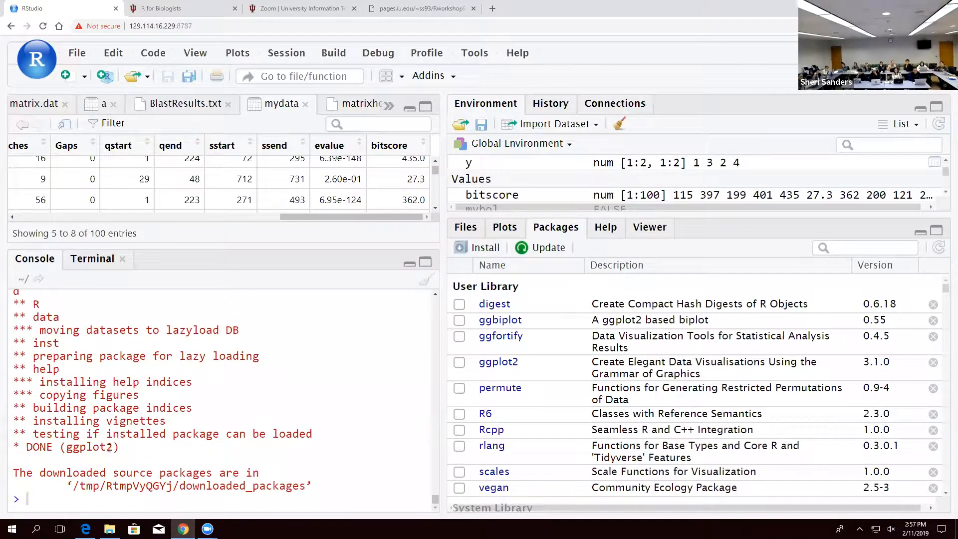
double_click(68, 446)
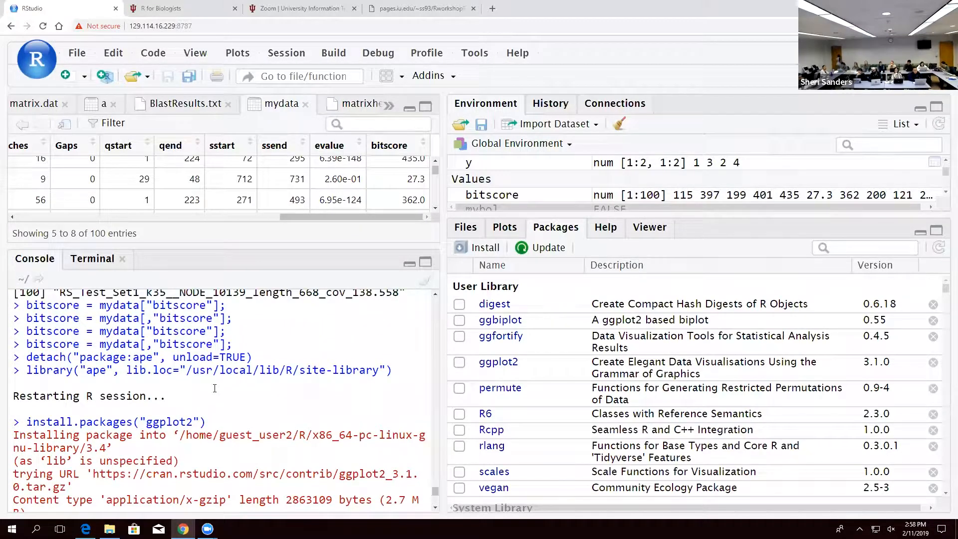
double_click(116, 422)
type("i")
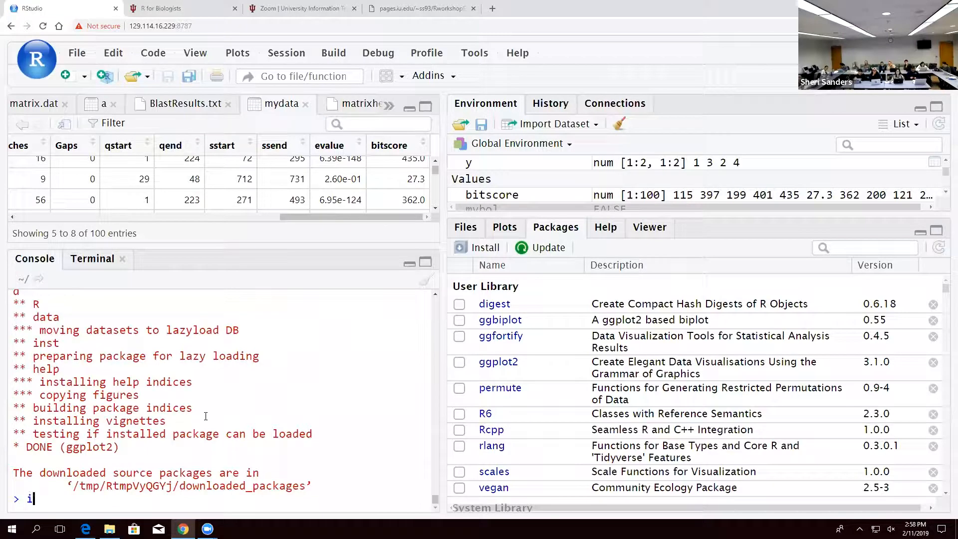
- Enter install.packages(c("ggplot2","otherpackage")); at the console to show multi-package syntax
type("nstall.packages(")
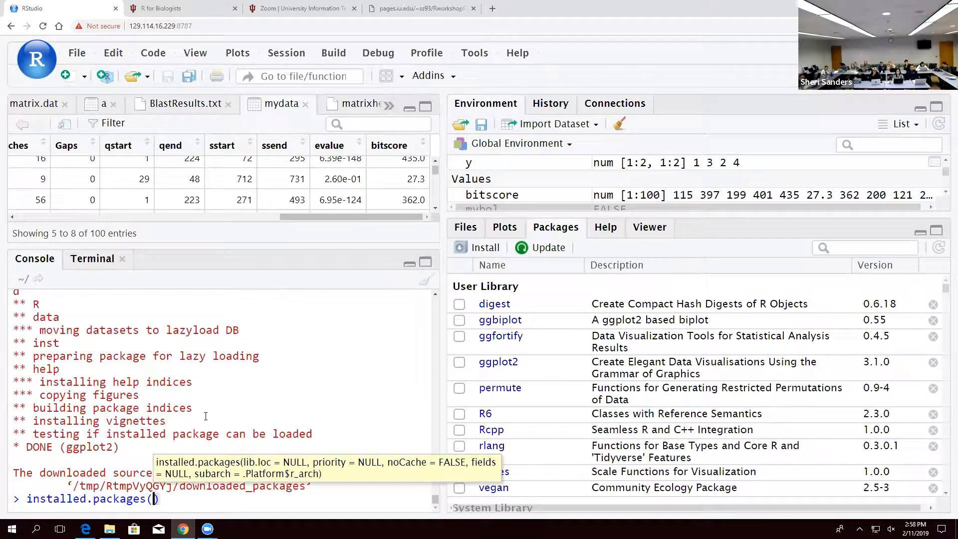
type("c(")
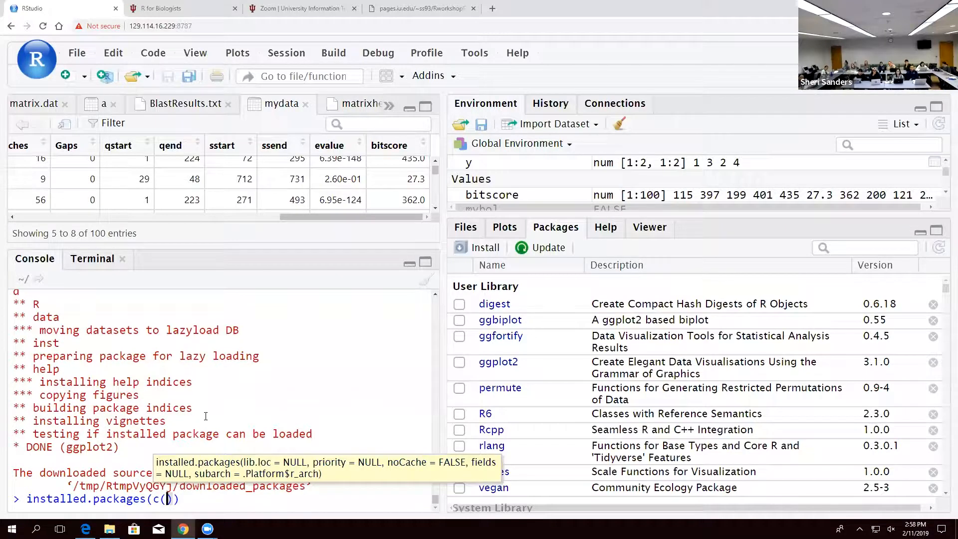
type("\"ggplot\"")
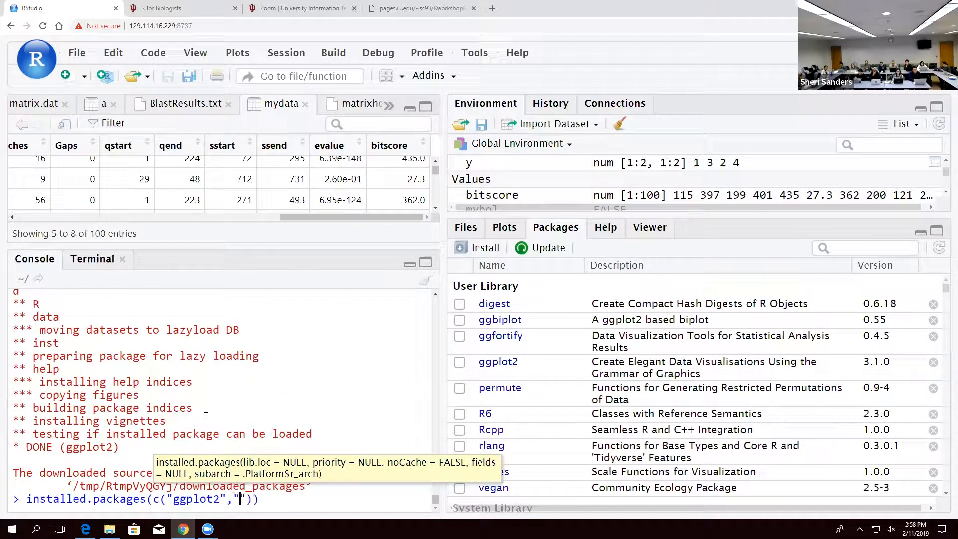
type("otherpackat")
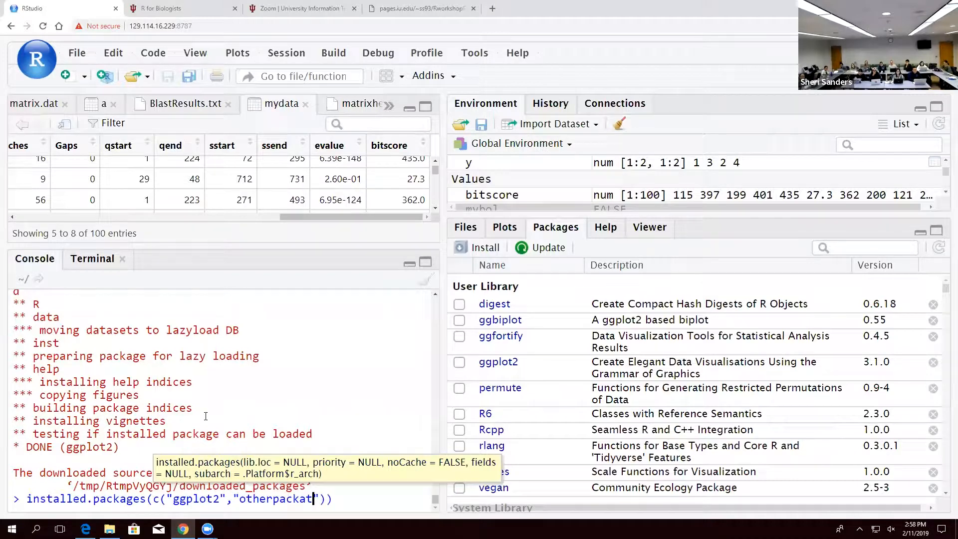
key("Backspace")
type("ge")
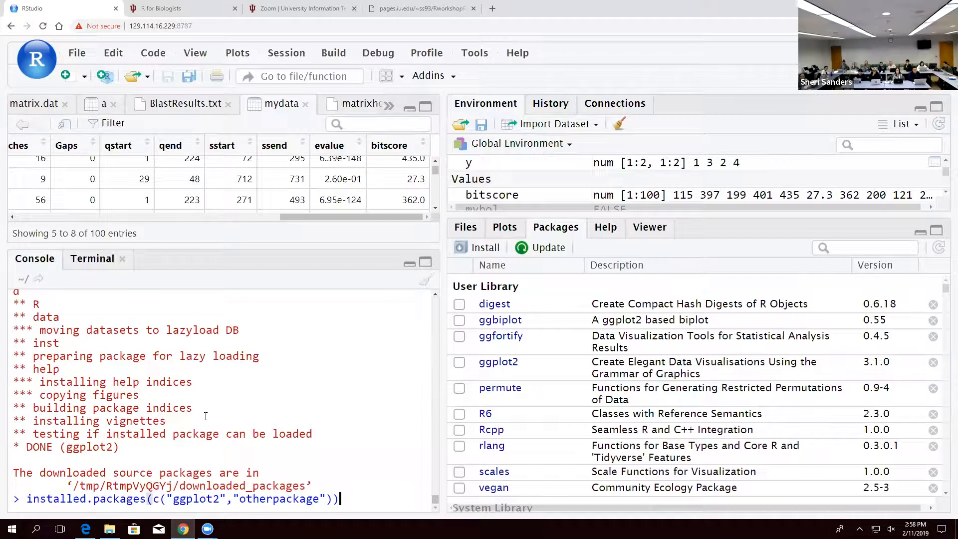
type(";")
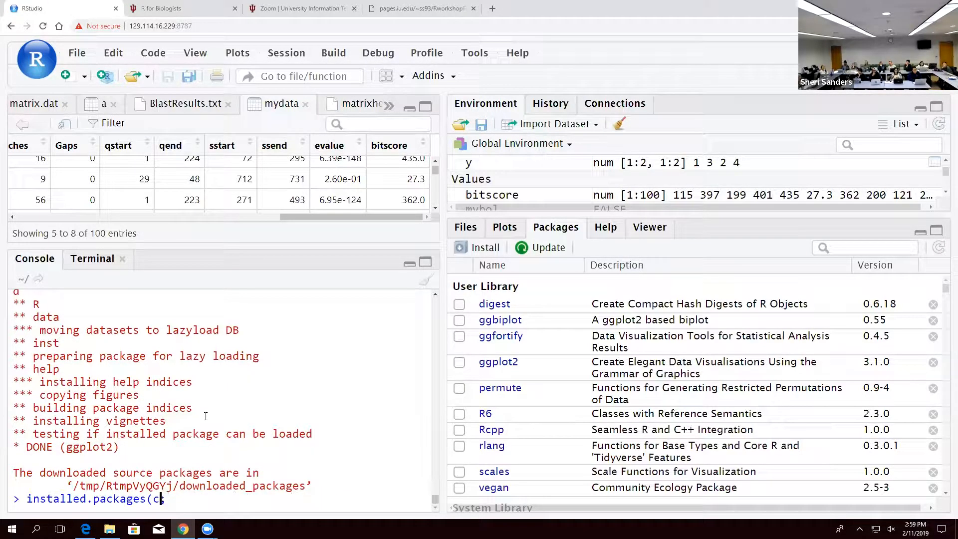
- Rewrite the call for ggplot2 alone as install.packages("ggplot2");
type("\"ggplo\";")
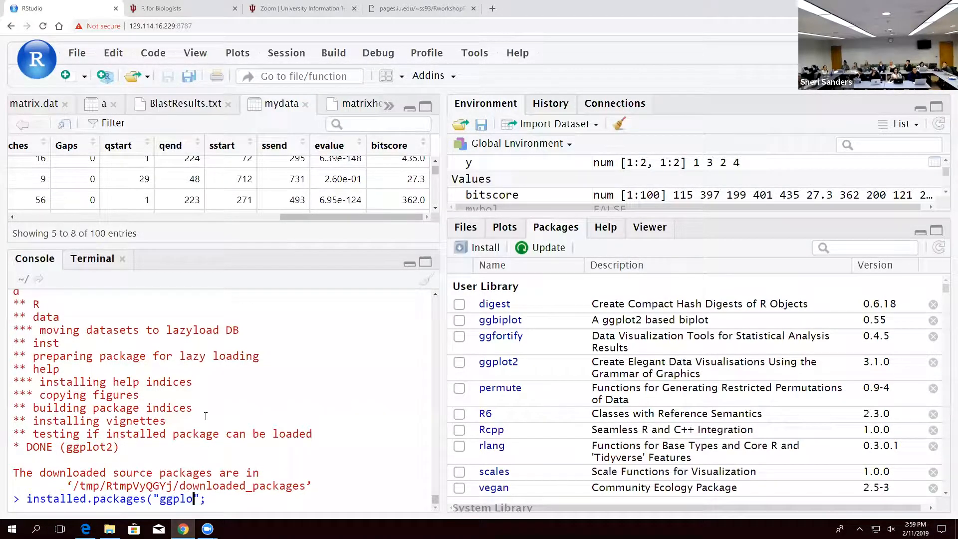
type("w")
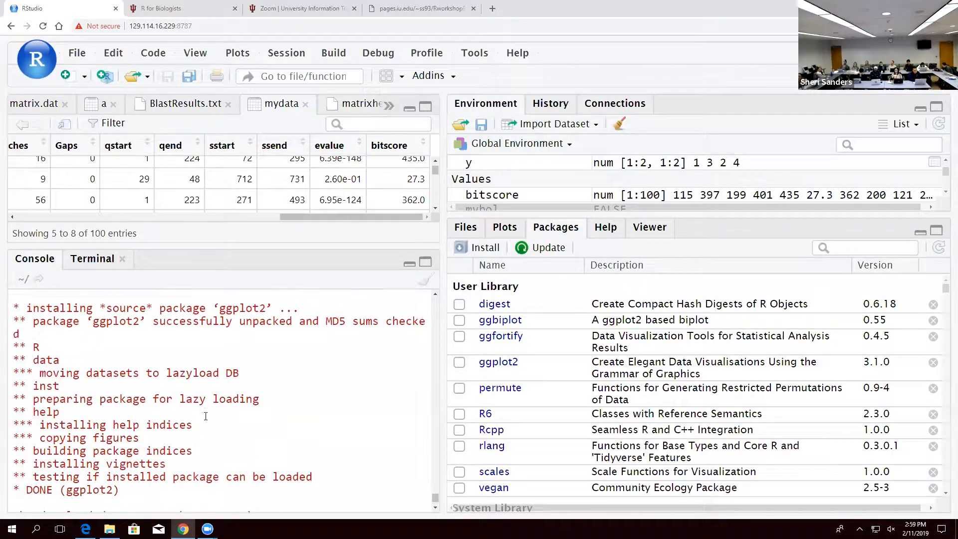
scroll("down", 3)
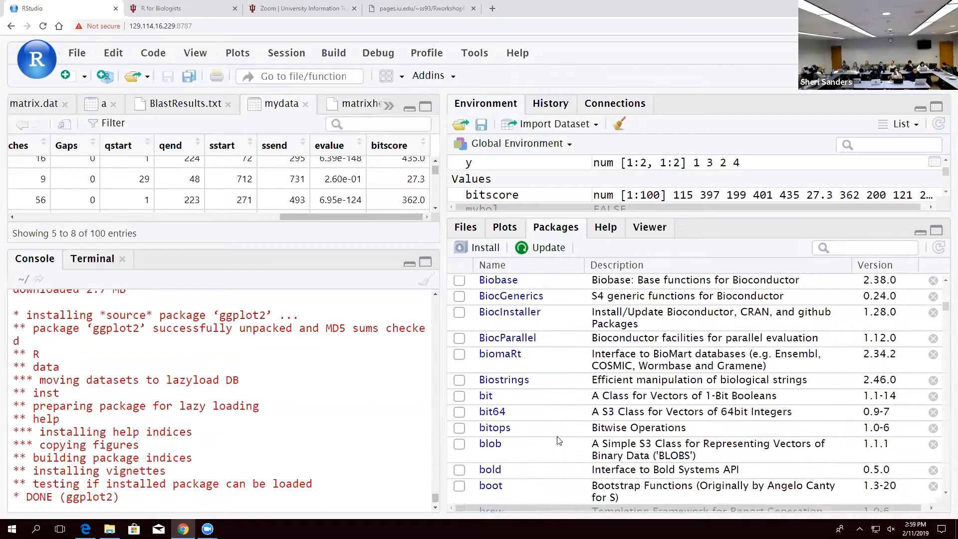
scroll("down", 3)
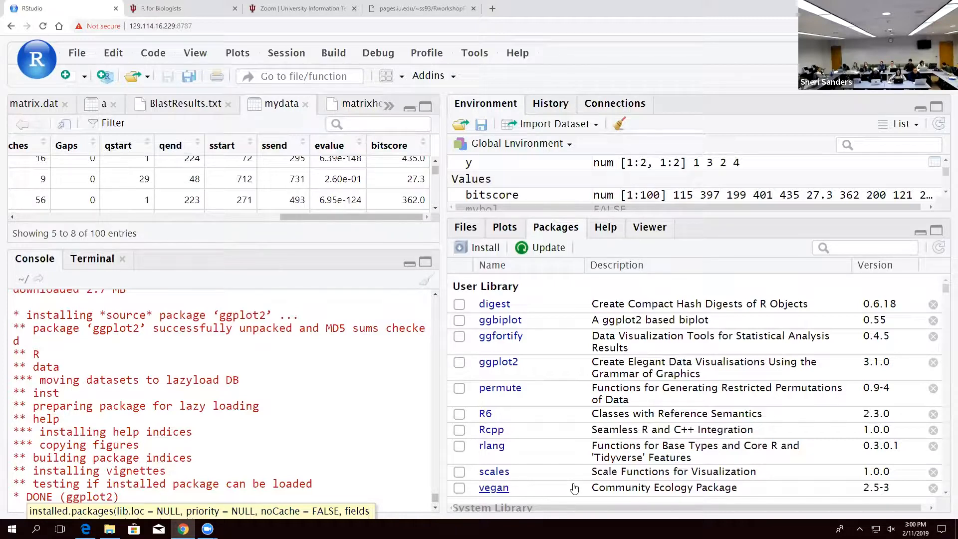
mouse_move(573, 487)
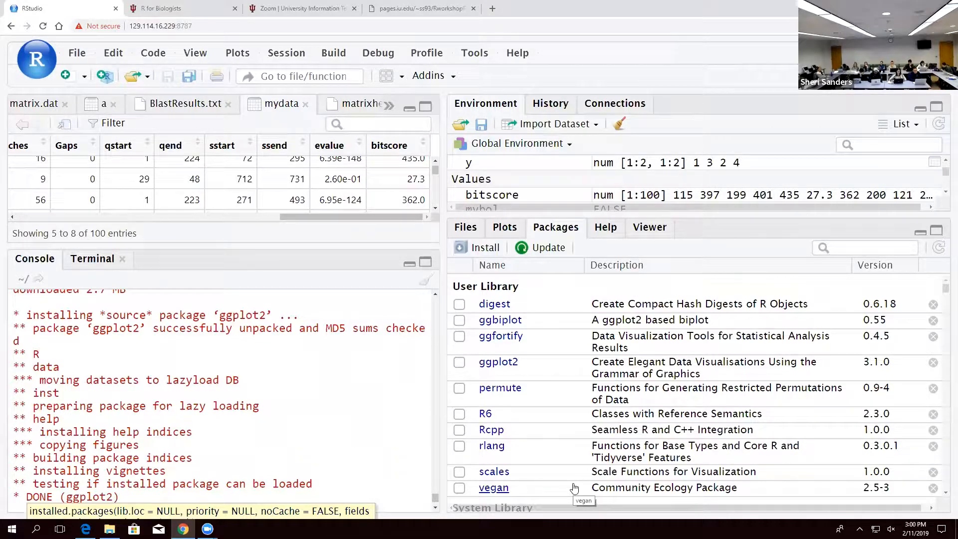
scroll("down", 3)
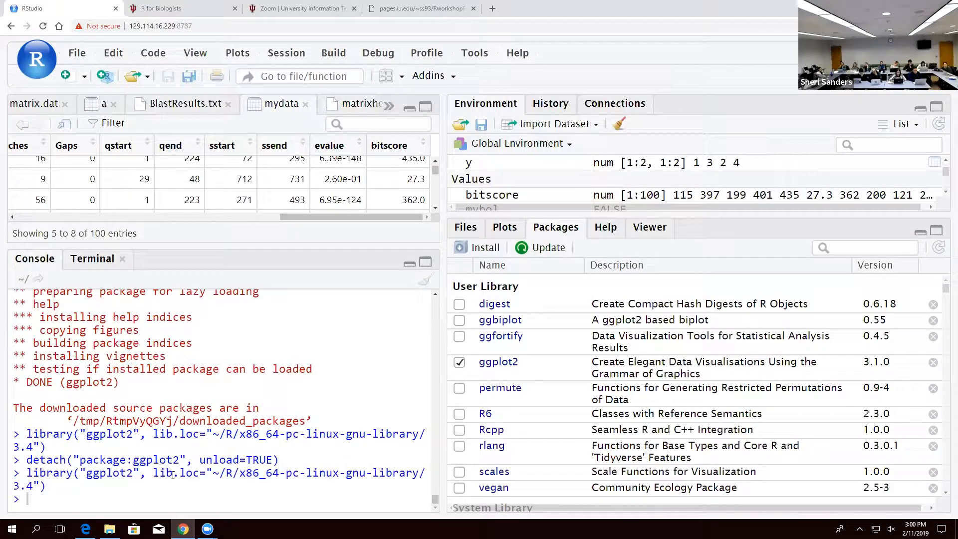
- Highlight the library(ggplot2) call echoed in the console after reloading the package
left_click_drag(152, 473, 46, 485)
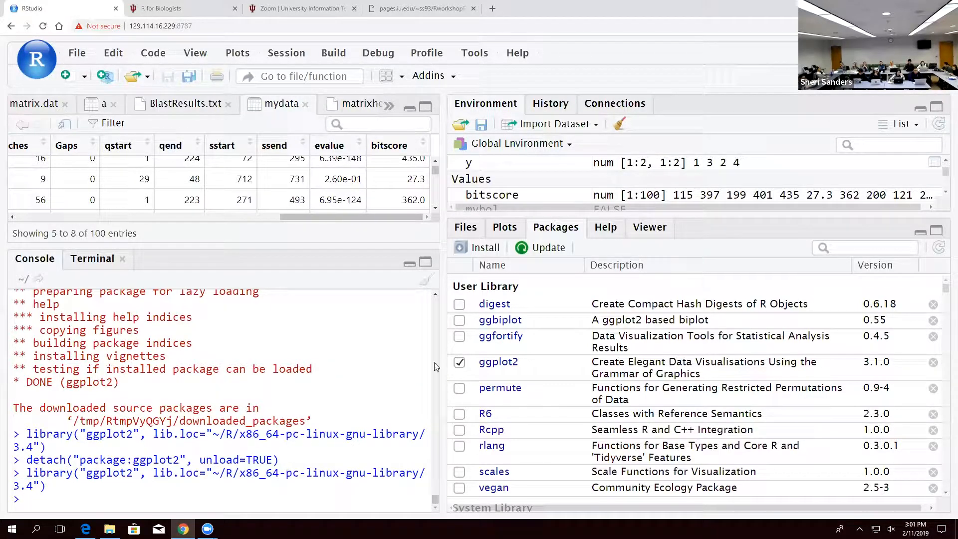
mouse_move(506, 293)
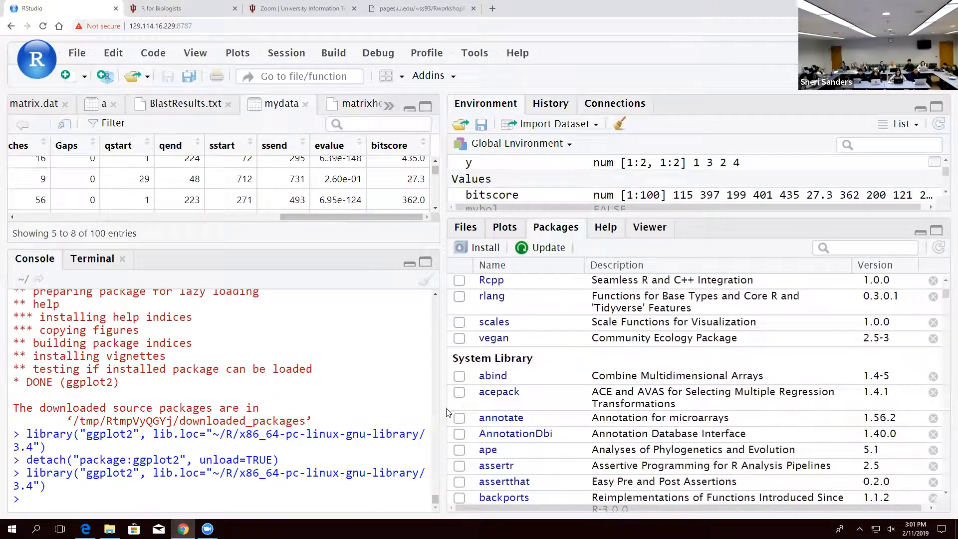
- Attach abind from the System Library and highlight its lib.loc path in the console call
left_click(459, 375)
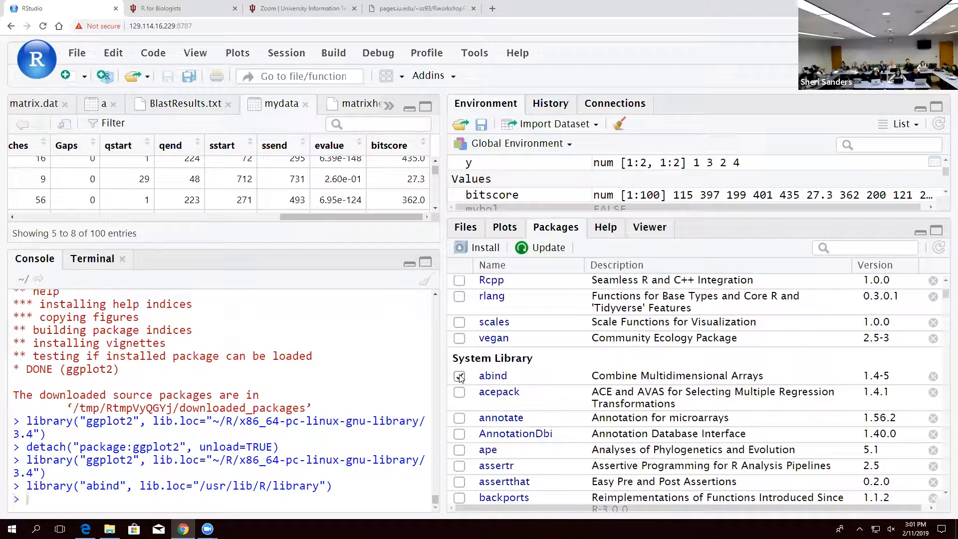
left_click(459, 375)
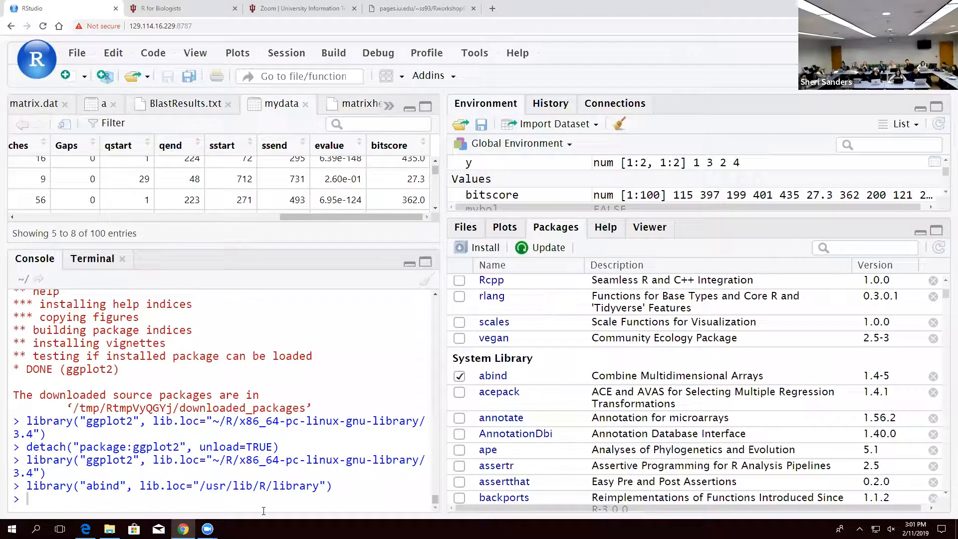
left_click_drag(193, 486, 299, 485)
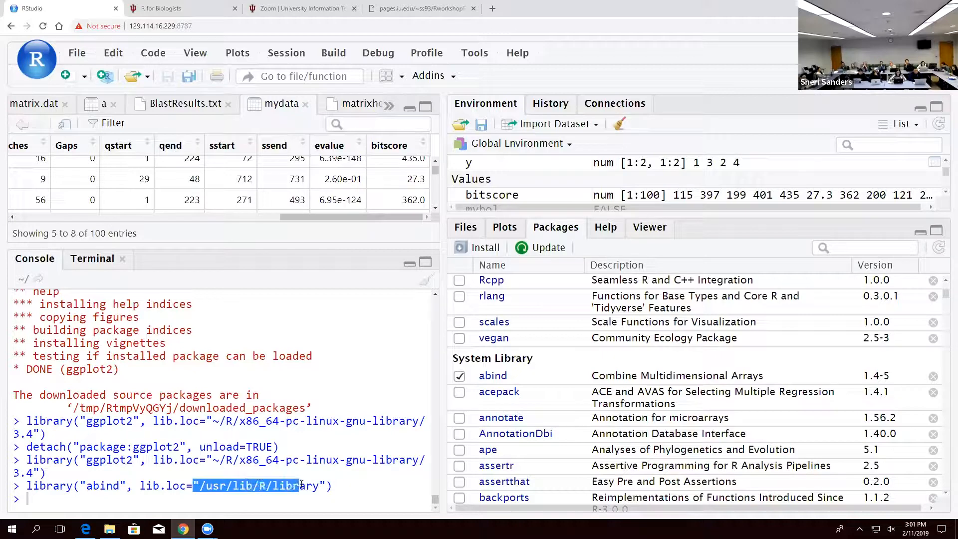